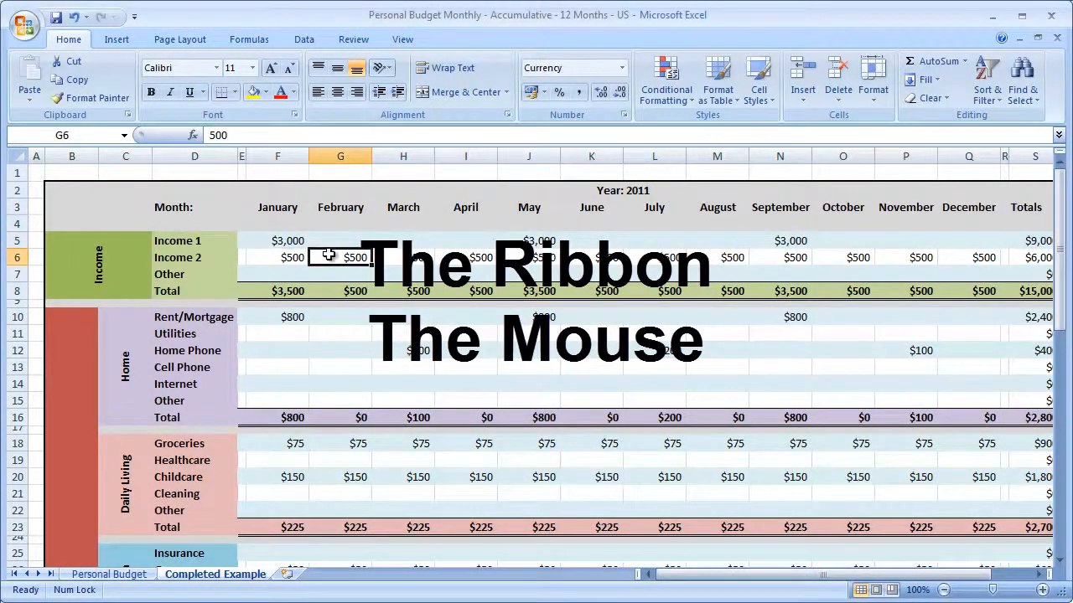
- Select row 9 as the split point and bring up the View tab
{"action": "left_click", "coordinate": [277, 241]}
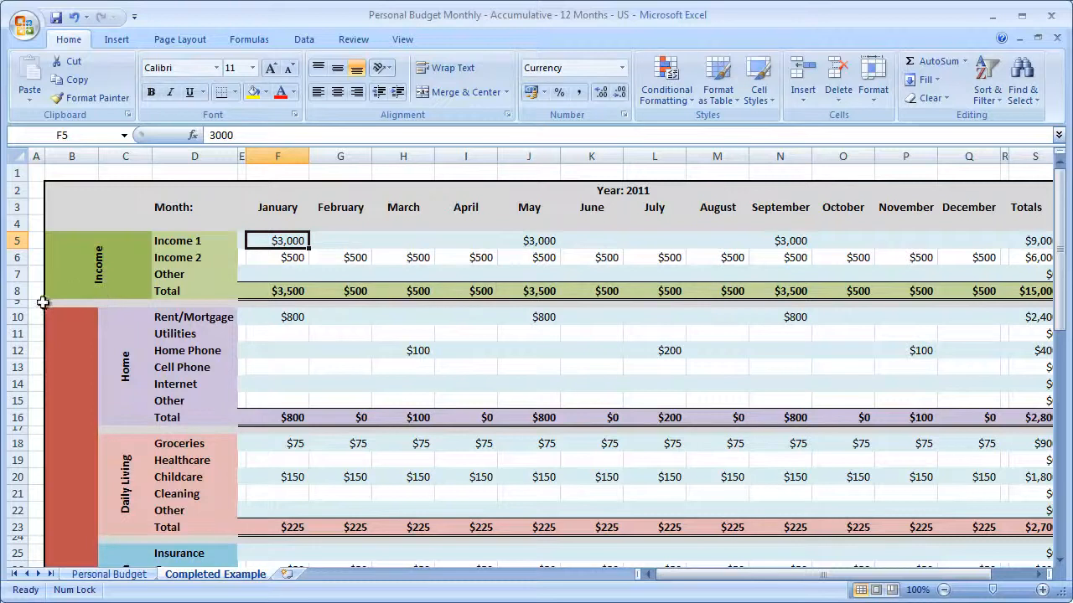
{"action": "left_click", "coordinate": [36, 302]}
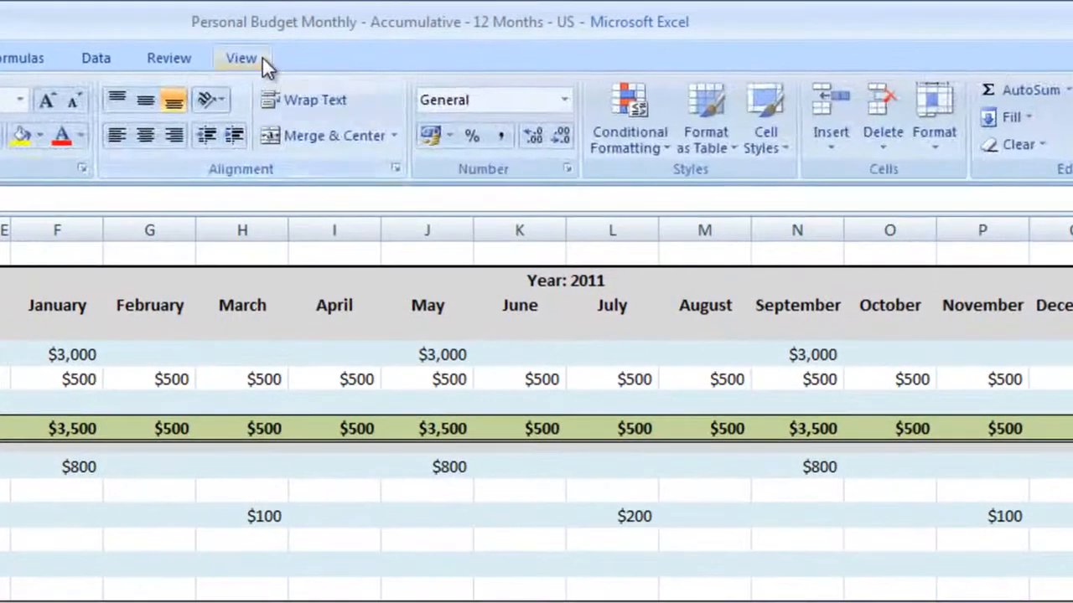
{"action": "left_click", "coordinate": [241, 58]}
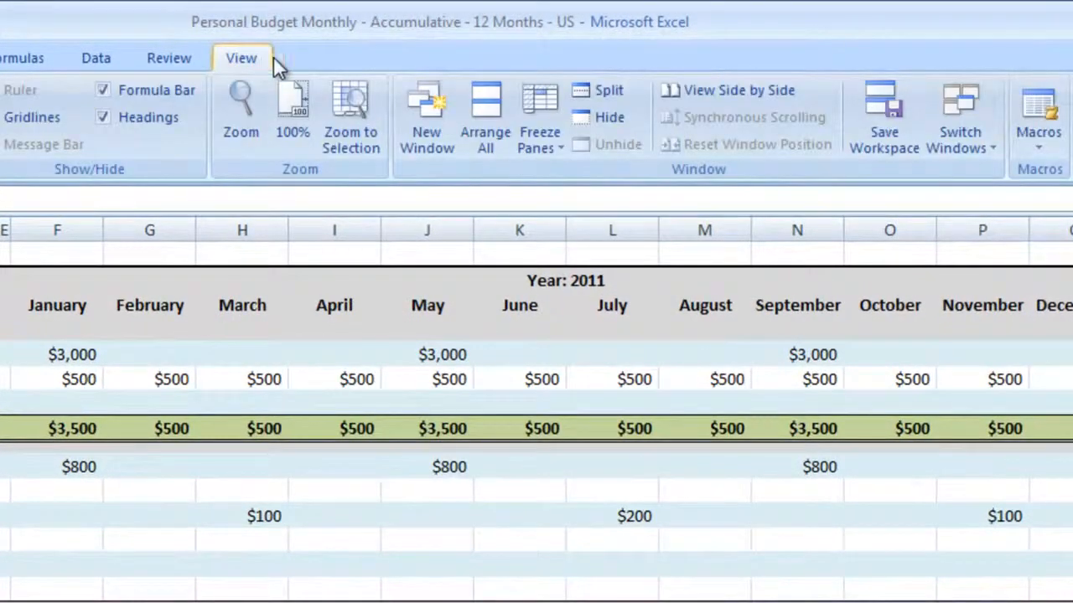
{"action": "mouse_move", "coordinate": [605, 90]}
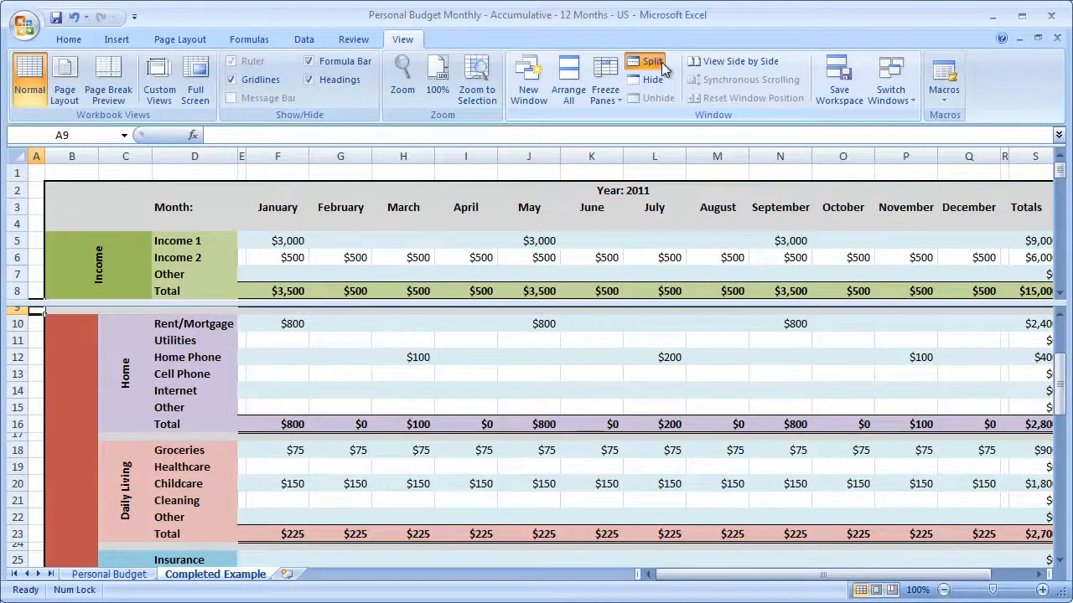
- Split the sheet below row 8 and scroll the lower pane to the Monthly and Ongoing Totals
{"action": "left_click", "coordinate": [651, 62]}
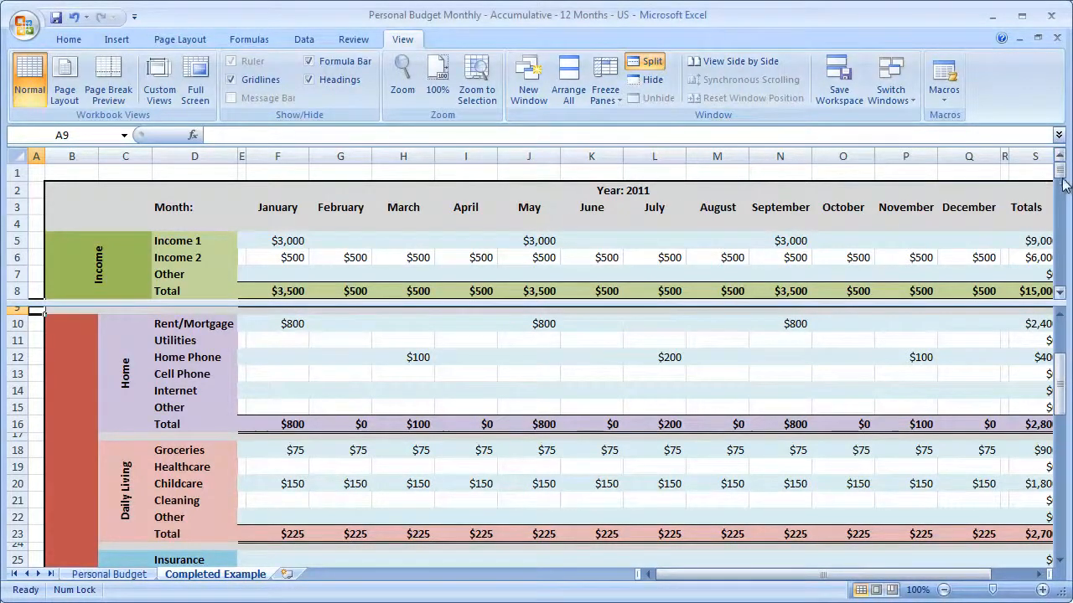
{"action": "scroll", "scroll_direction": "down", "scroll_amount": 3}
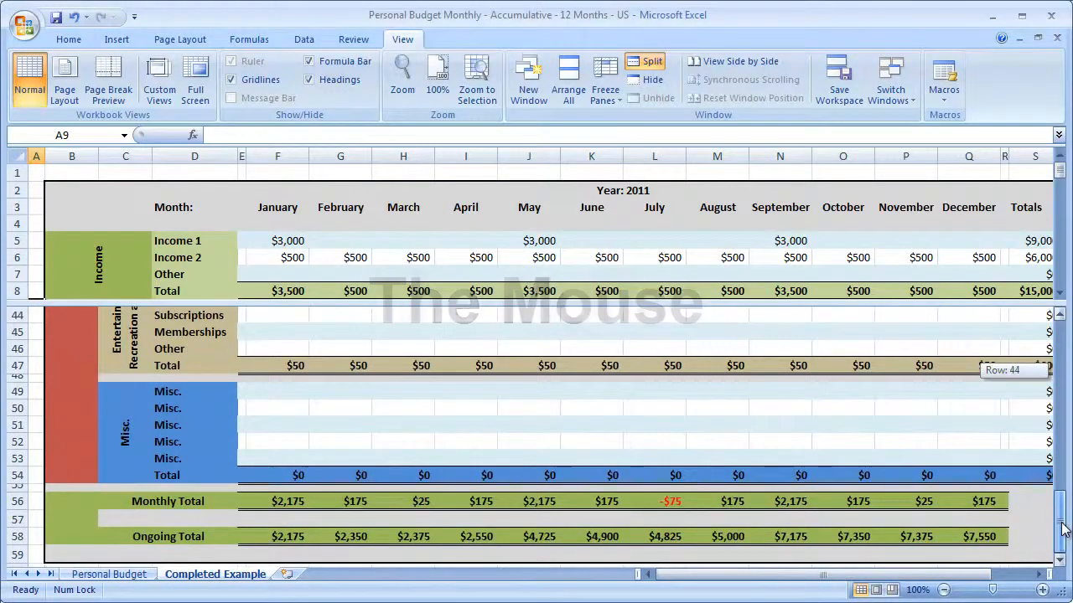
- Switch to the Home tab and bring the lower pane back to the Home expenses rows
{"action": "left_click", "coordinate": [67, 39]}
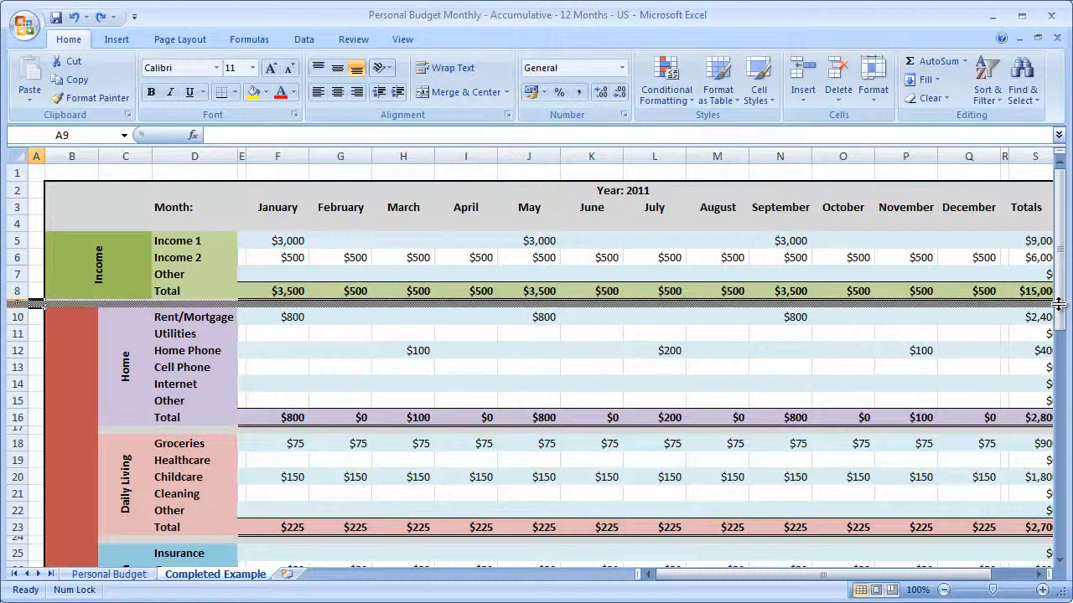
{"action": "scroll", "scroll_direction": "down", "scroll_amount": 3}
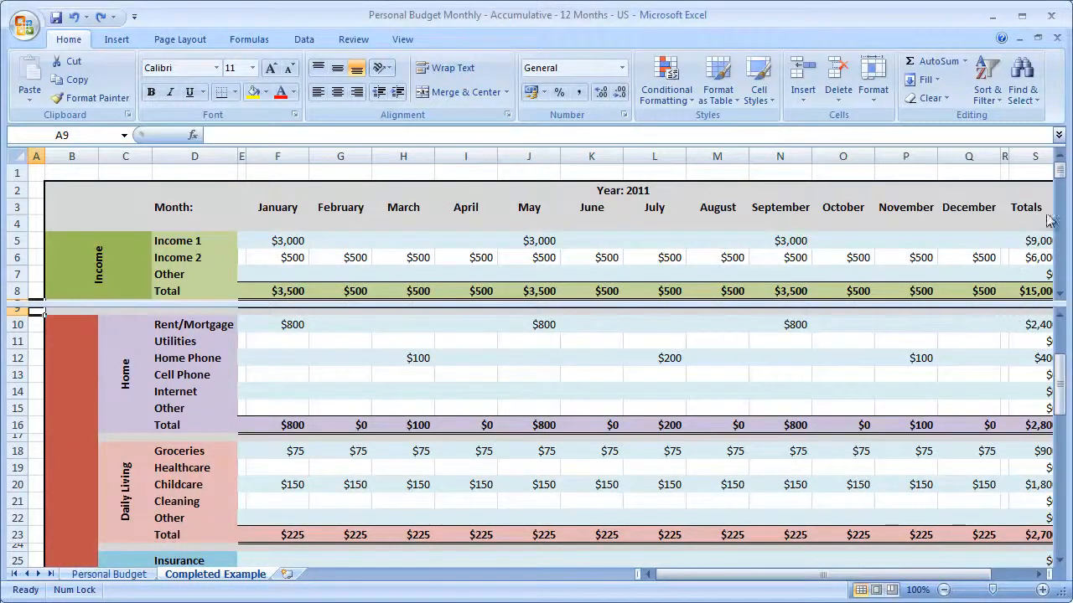
{"action": "mouse_move", "coordinate": [1044, 388]}
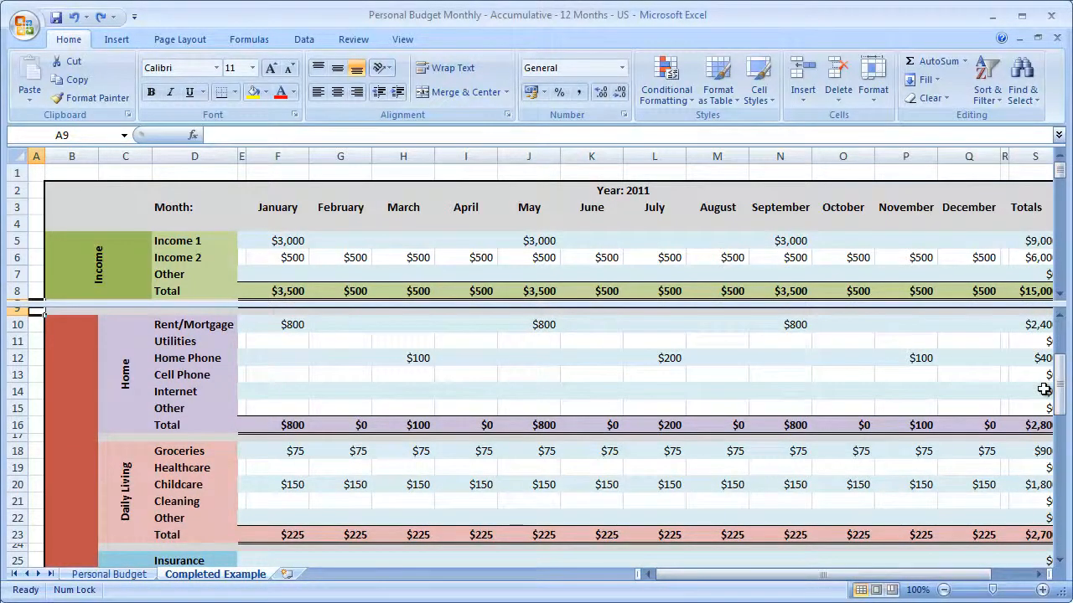